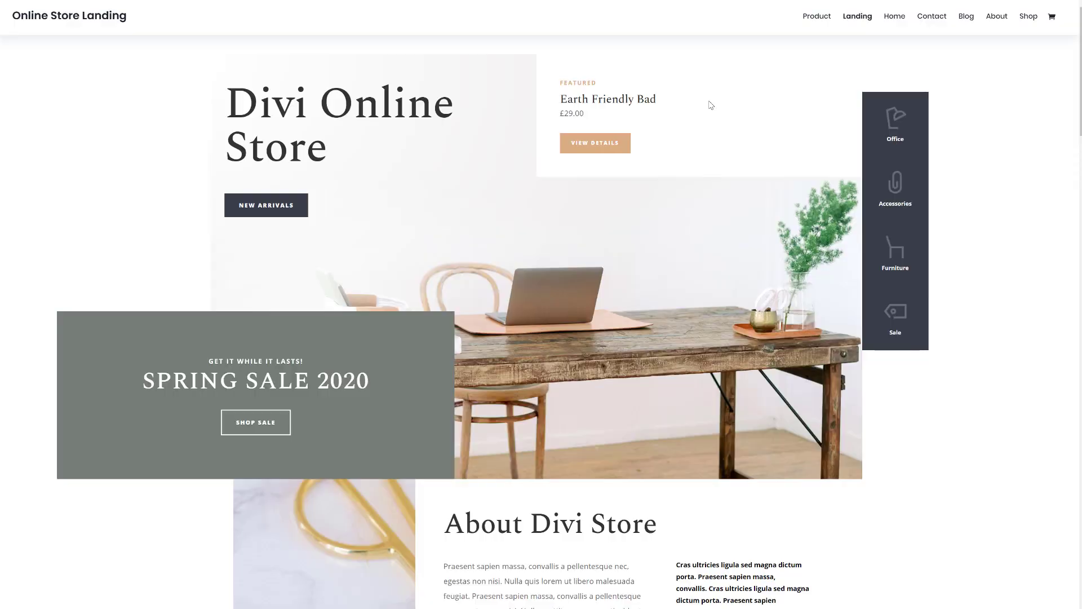
Step: Browse the Divi Layout Packs grid on Elegant Themes down to the Online Store pack
scroll(down, 3)
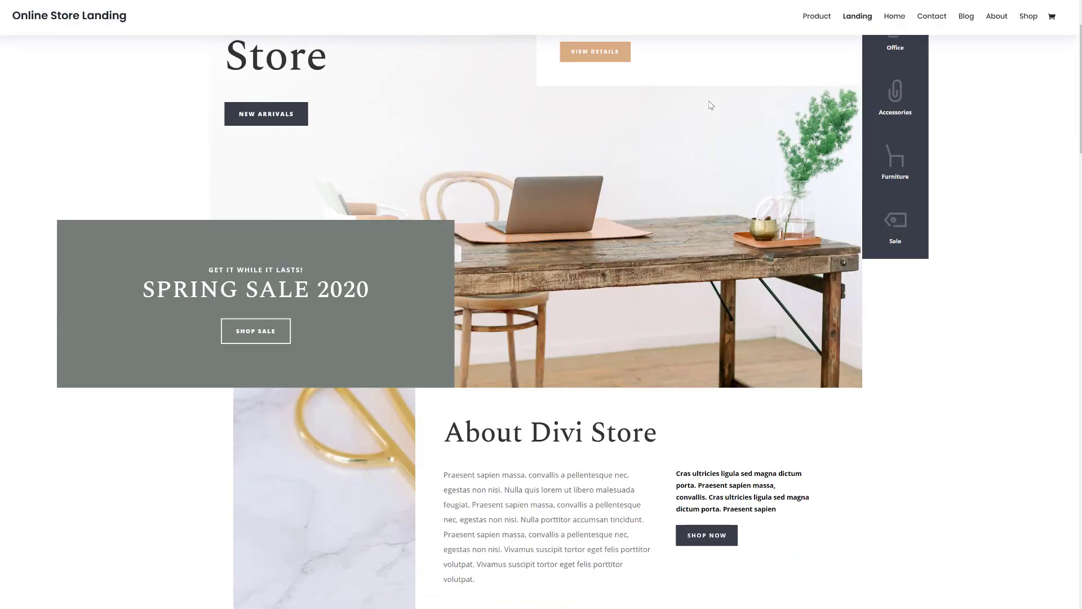
scroll(down, 3)
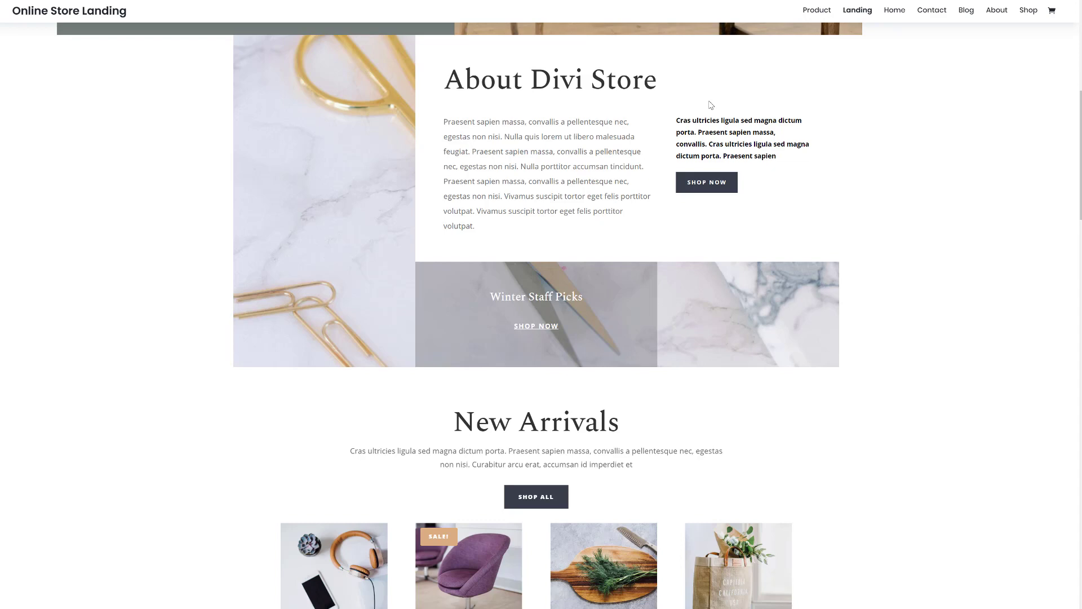
scroll(down, 3)
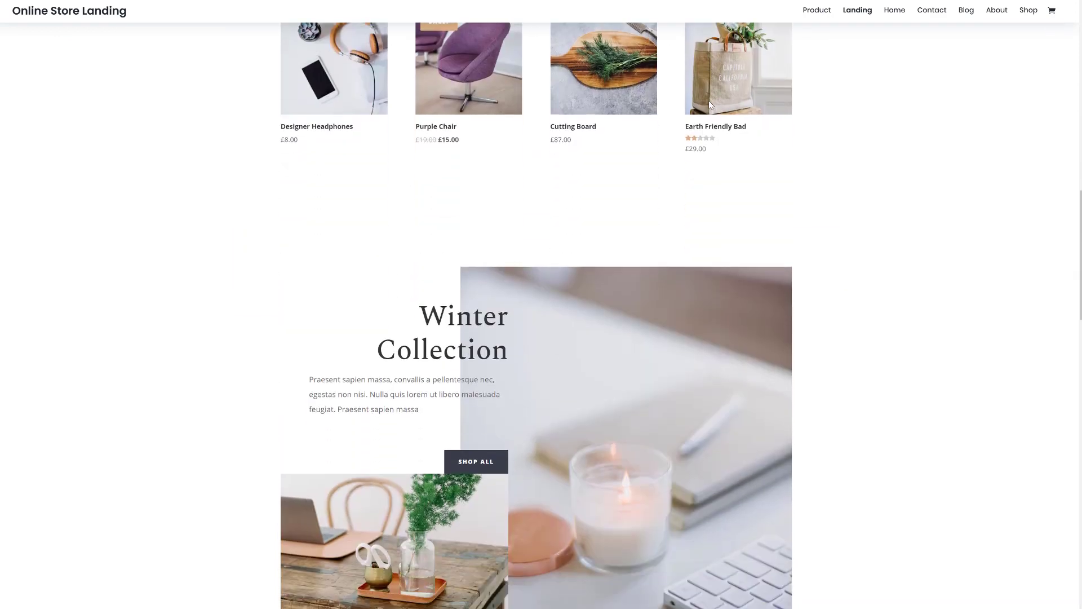
scroll(down, 3)
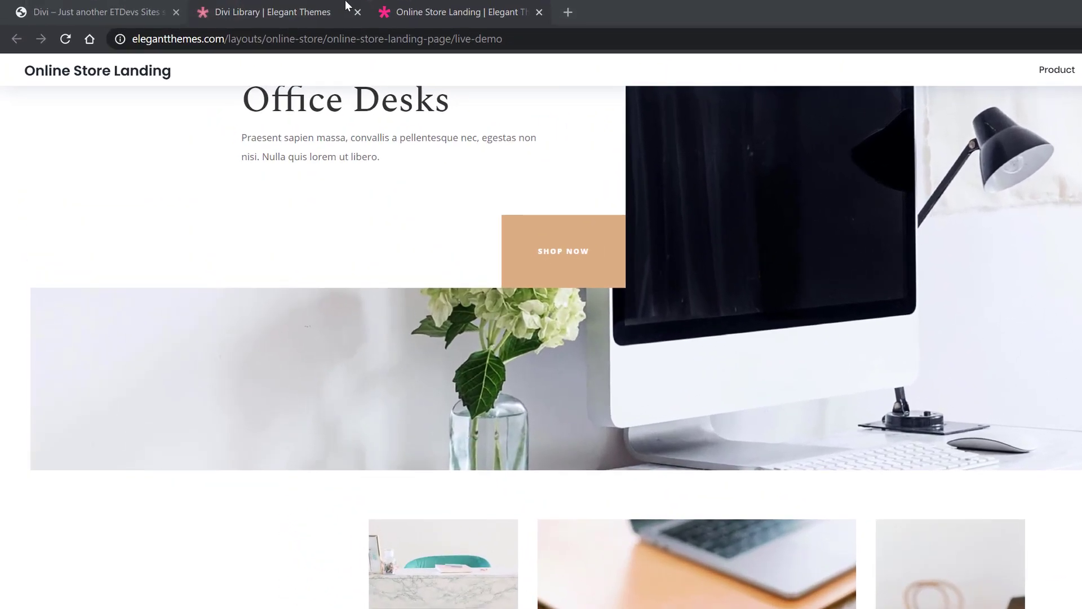
click(277, 11)
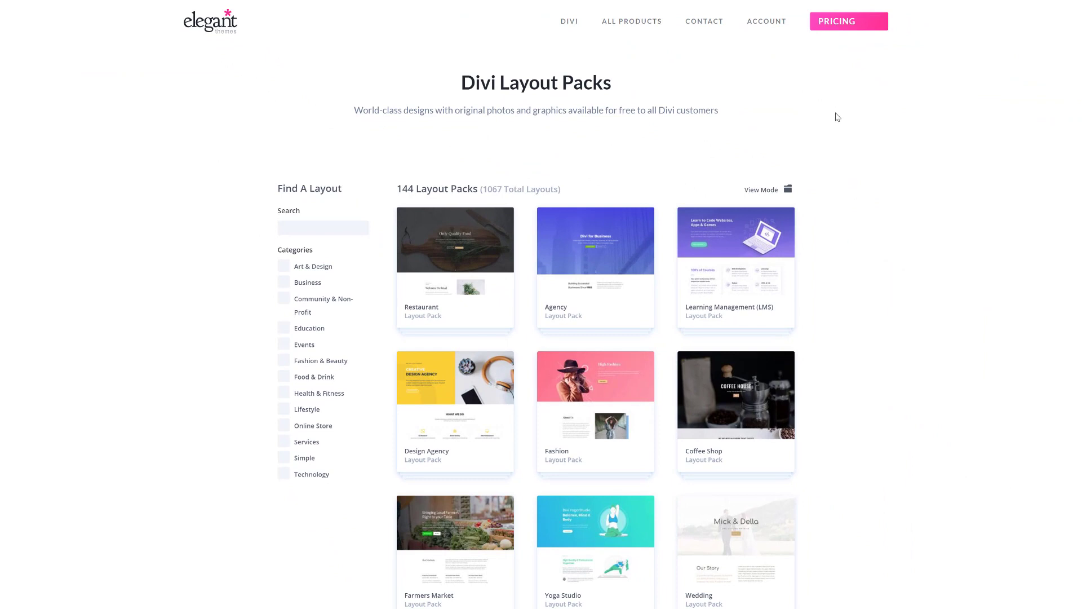
mouse_move(872, 233)
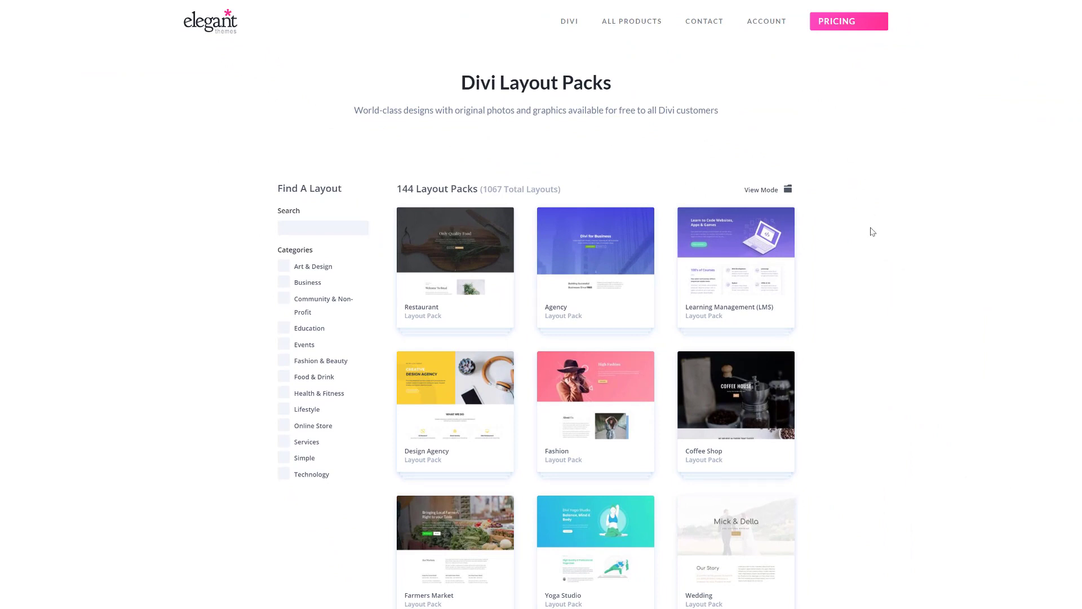
scroll(down, 3)
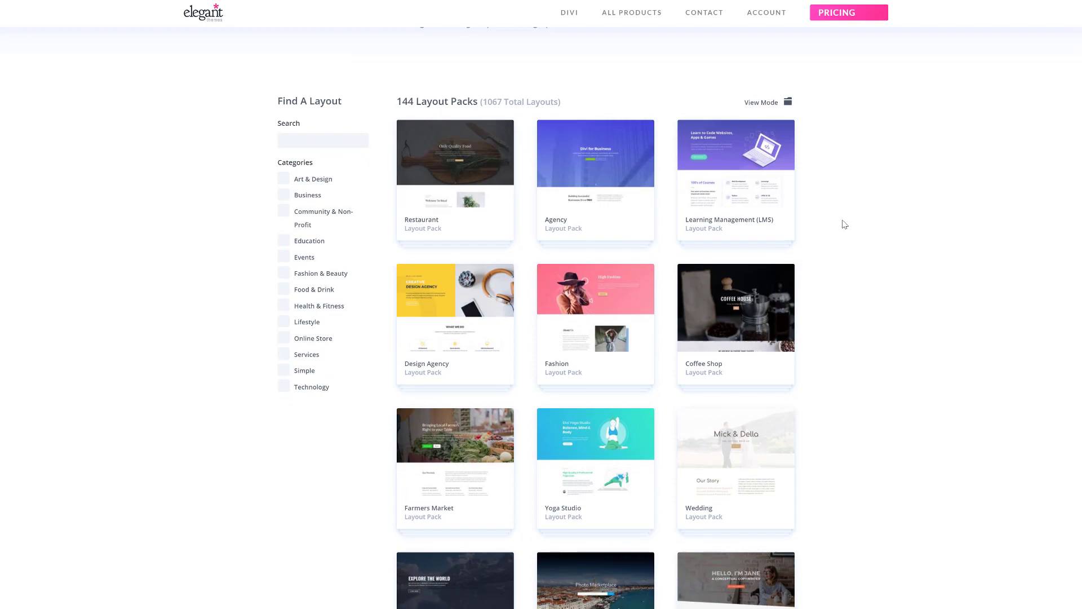
scroll(down, 3)
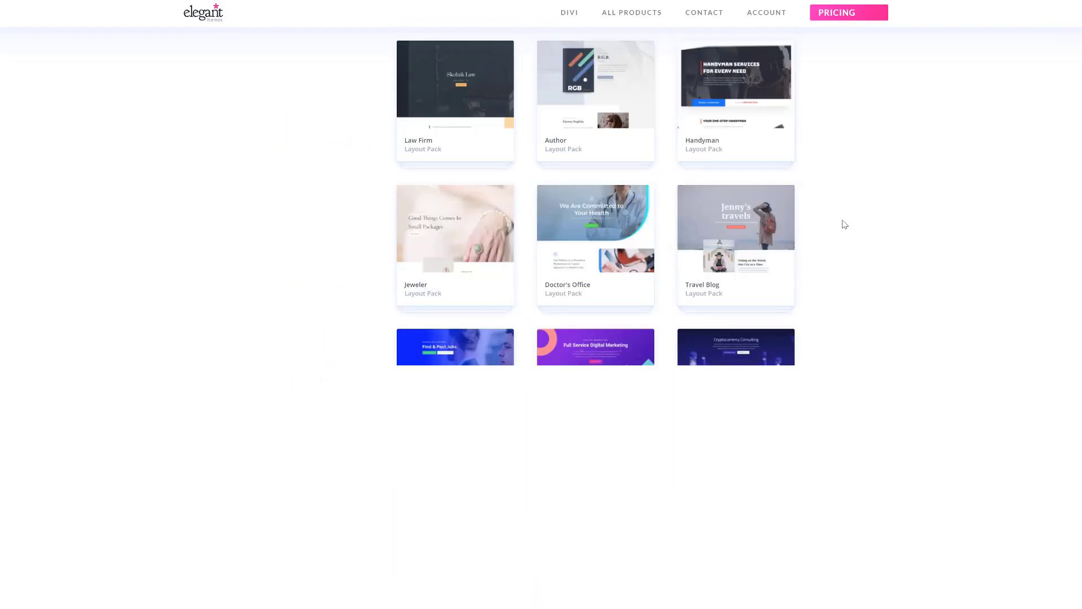
scroll(down, 3)
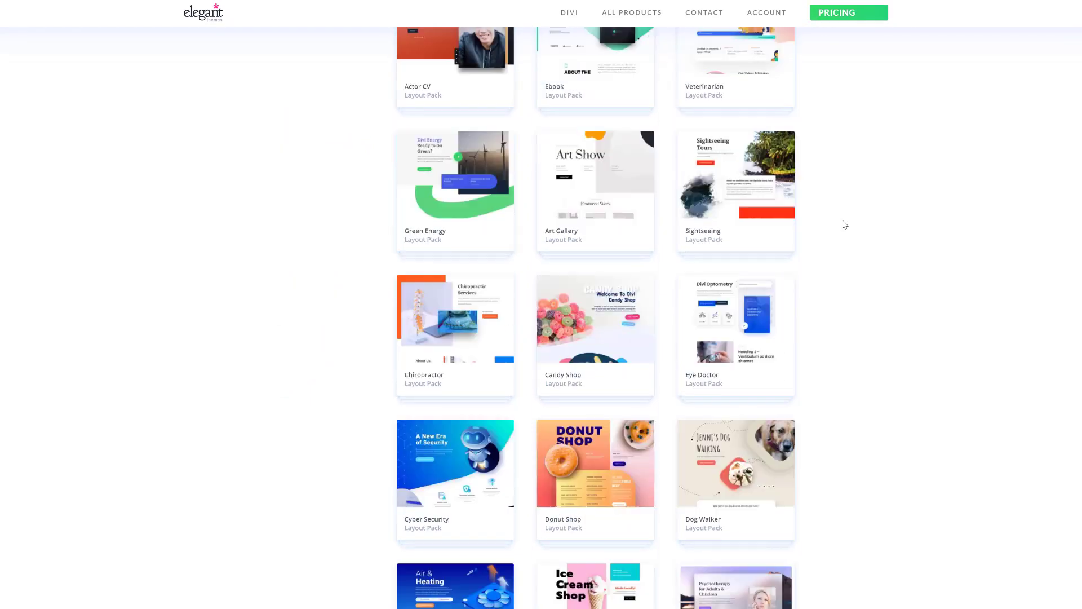
scroll(down, 3)
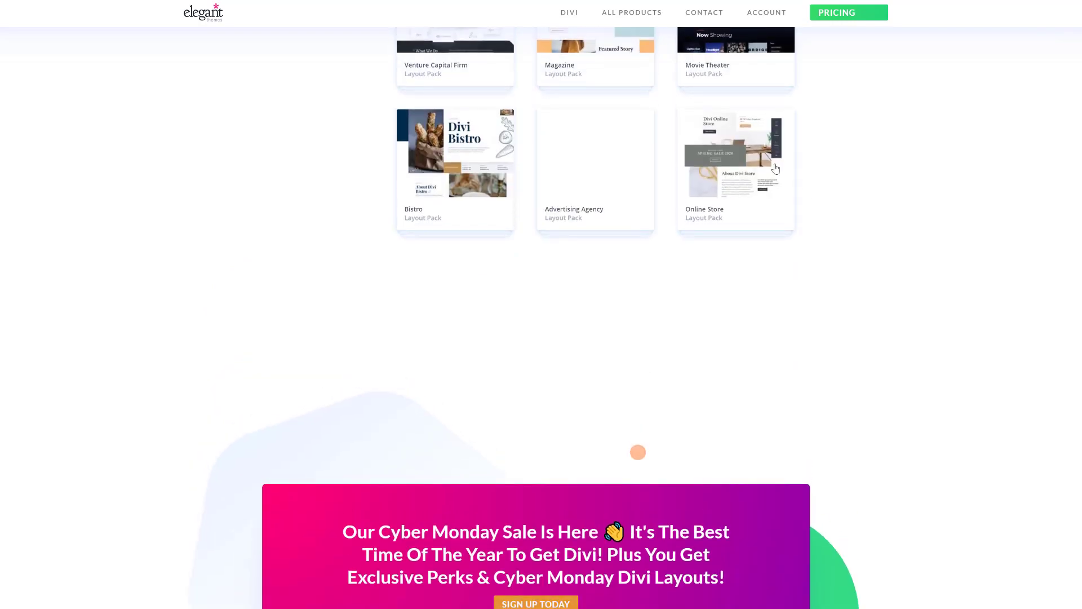
Step: Open the Online Store layout pack and view its Online Store Landing Page details
click(735, 152)
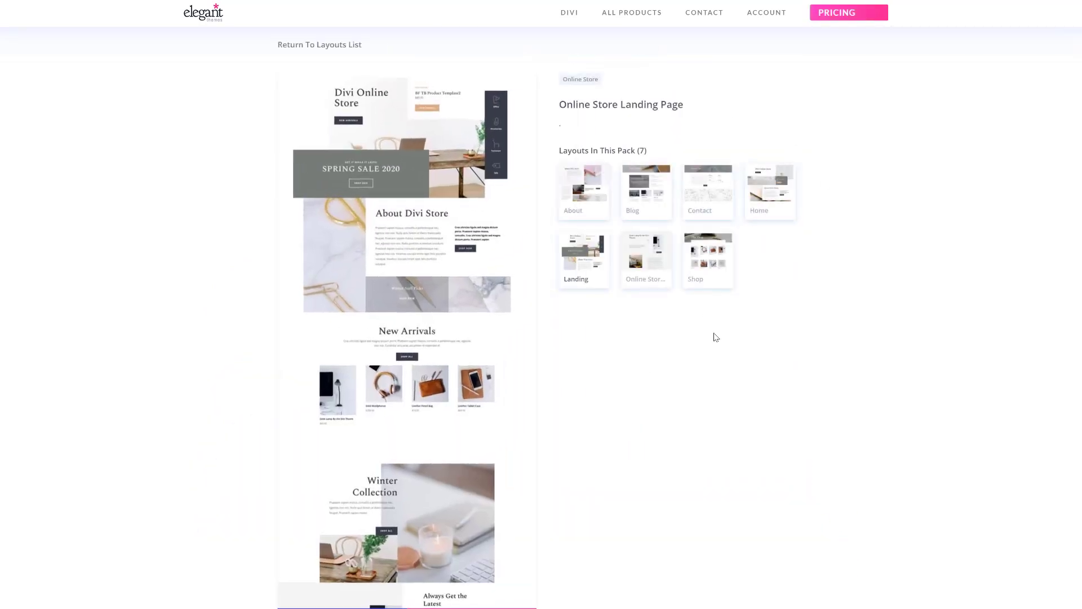
scroll(down, 3)
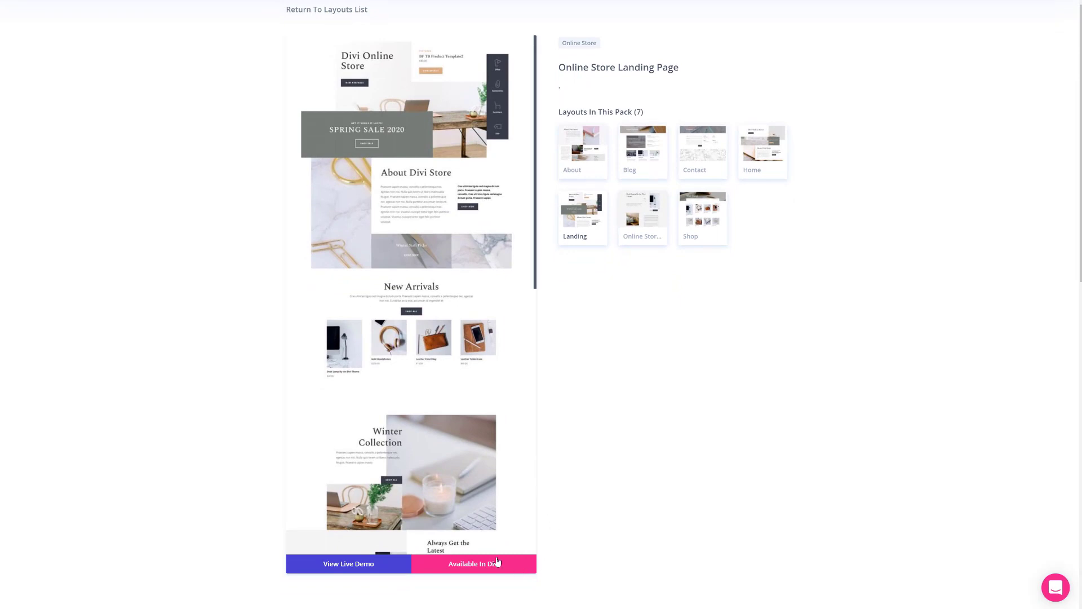
mouse_move(366, 567)
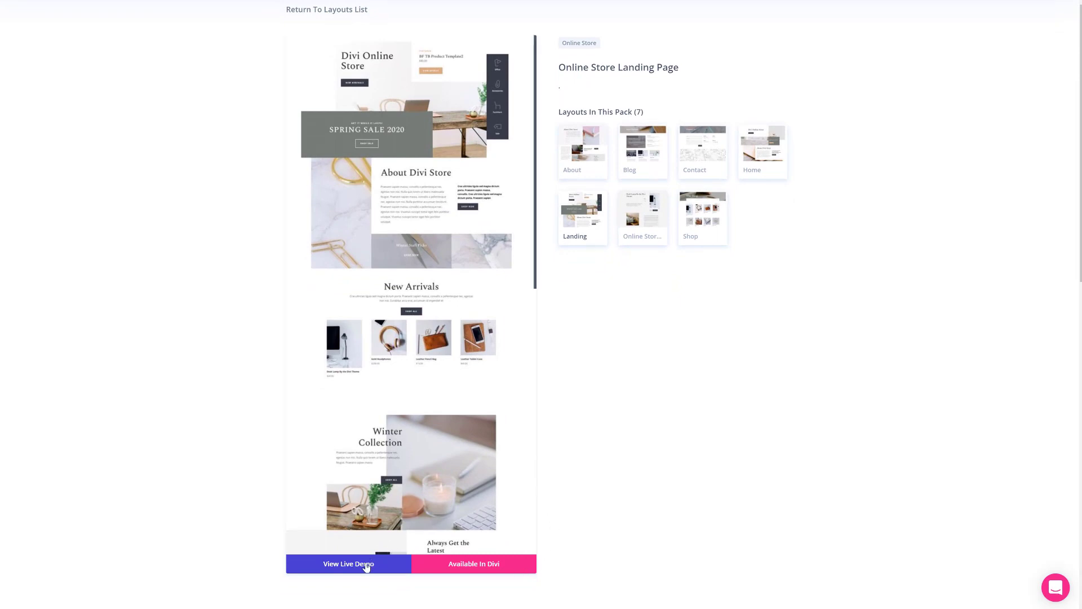
Step: View the Online Store Landing Page live demo in a new tab, scrolling to its category links
click(348, 564)
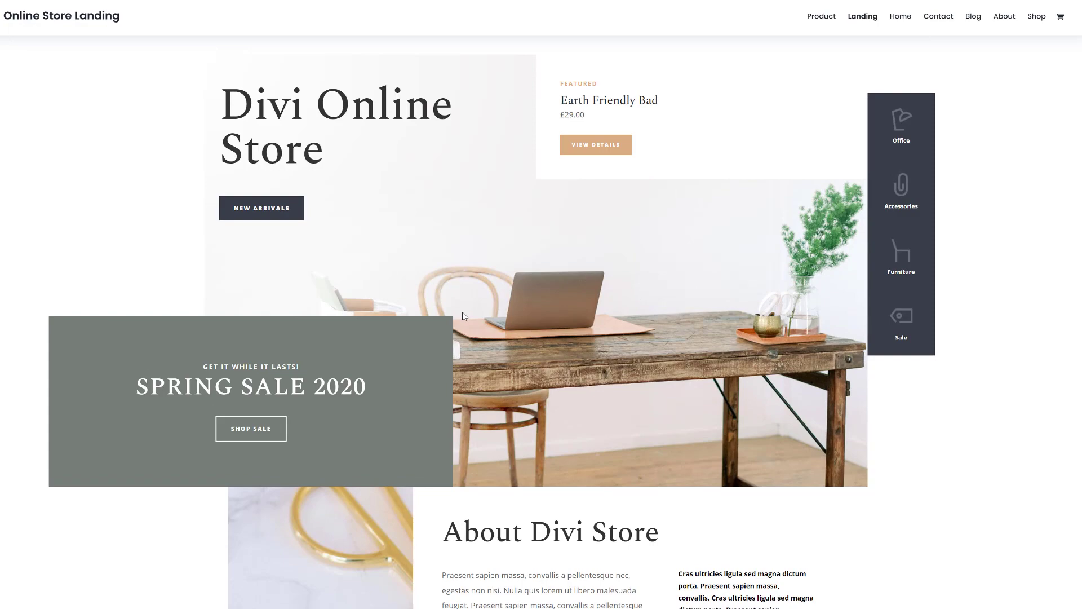
scroll(down, 3)
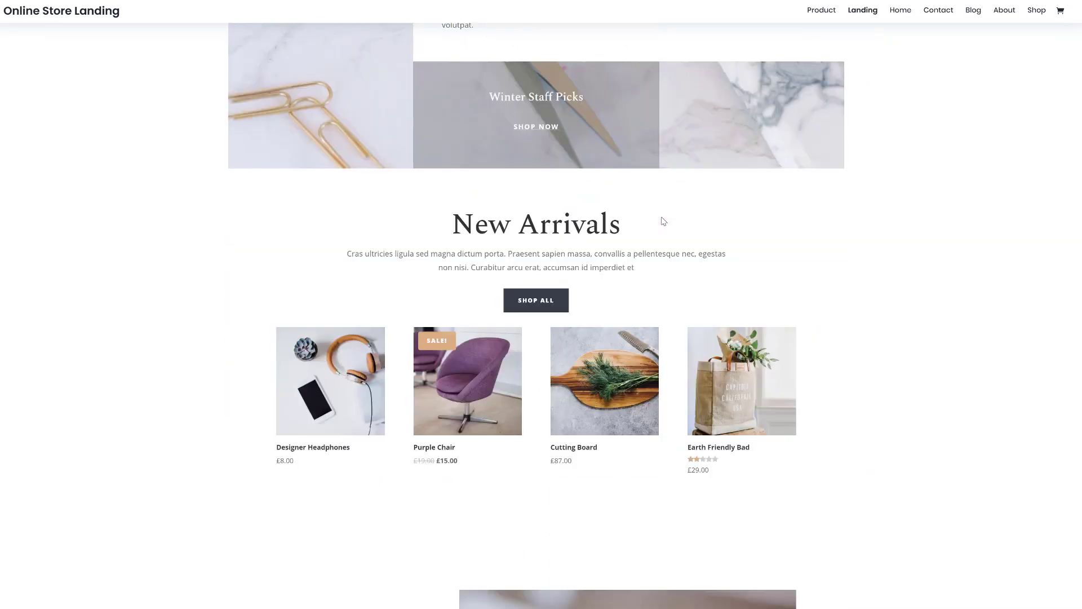
scroll(down, 3)
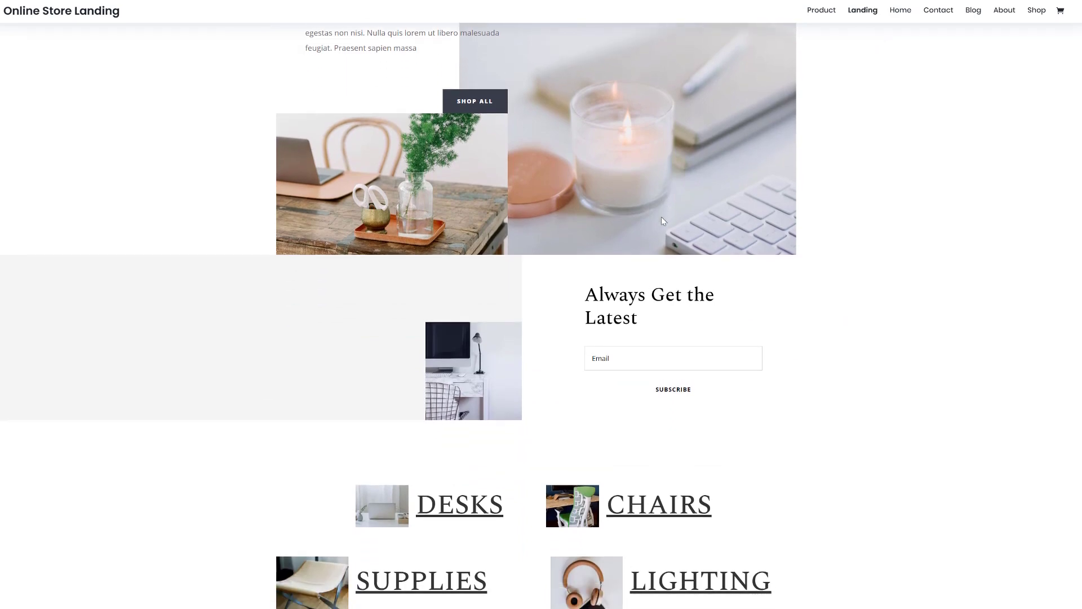
scroll(down, 3)
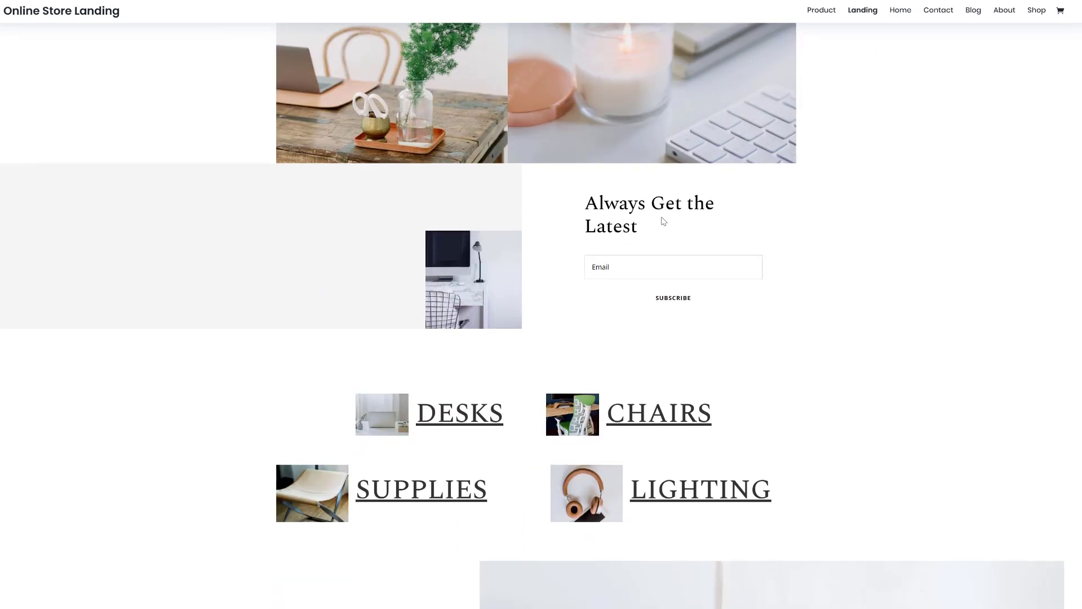
scroll(down, 3)
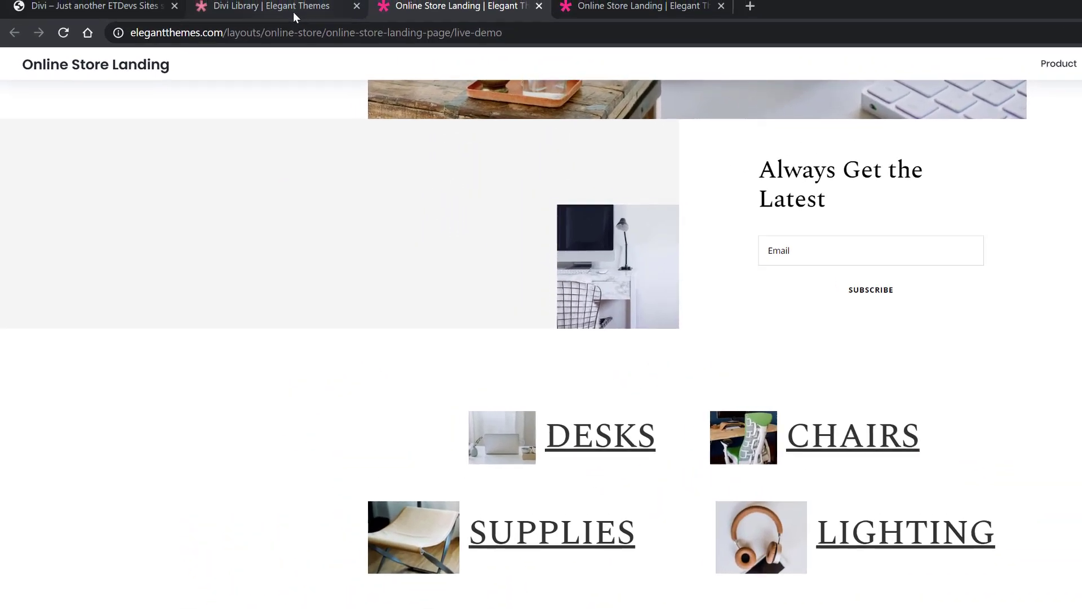
Step: Create a new WordPress page titled 'Landing' and publish it
click(78, 12)
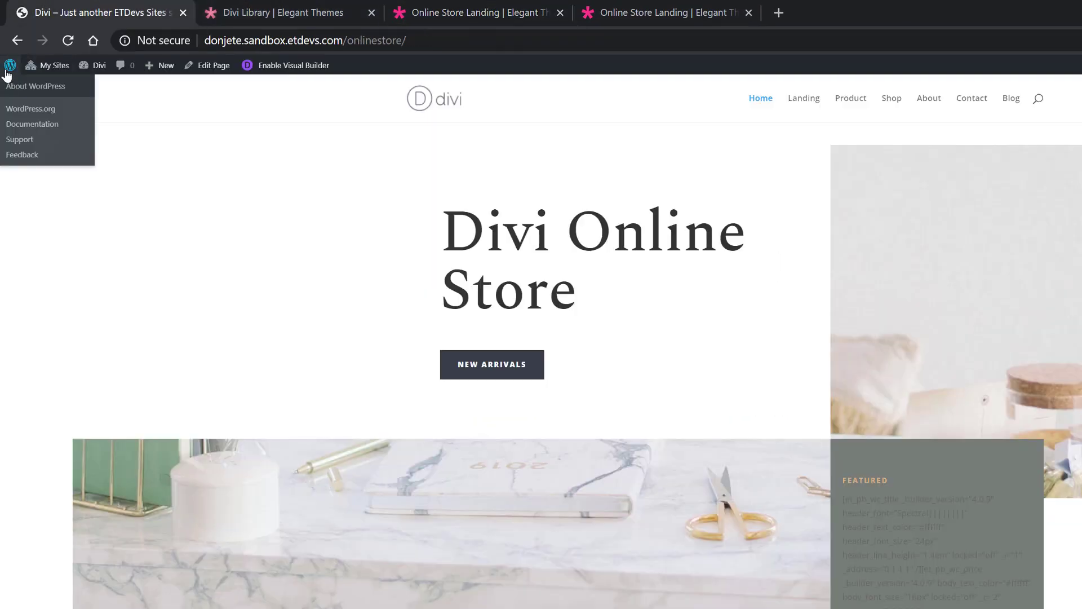
click(35, 86)
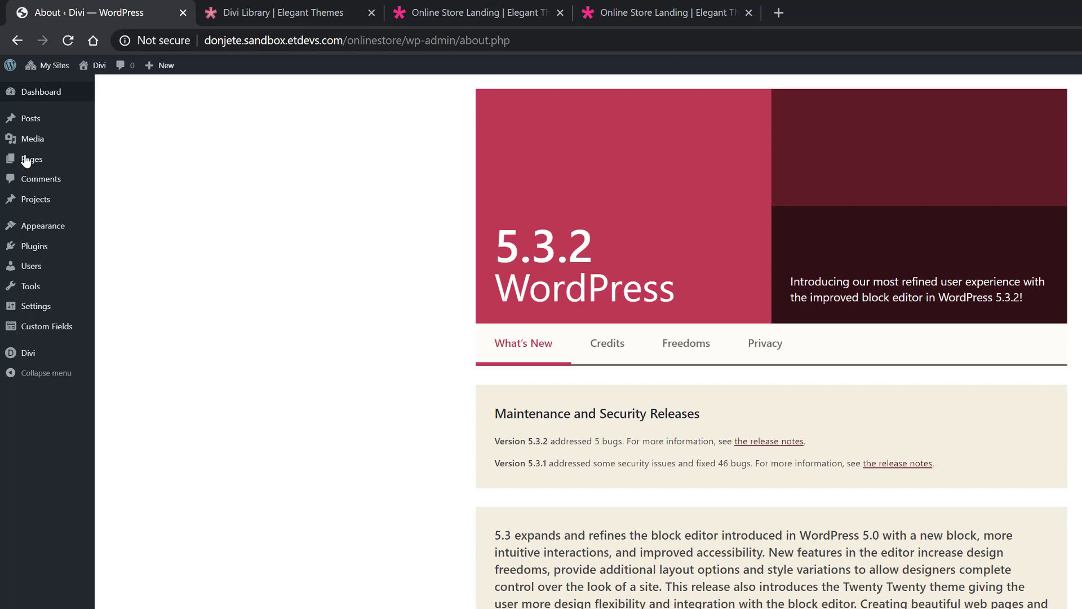
click(118, 177)
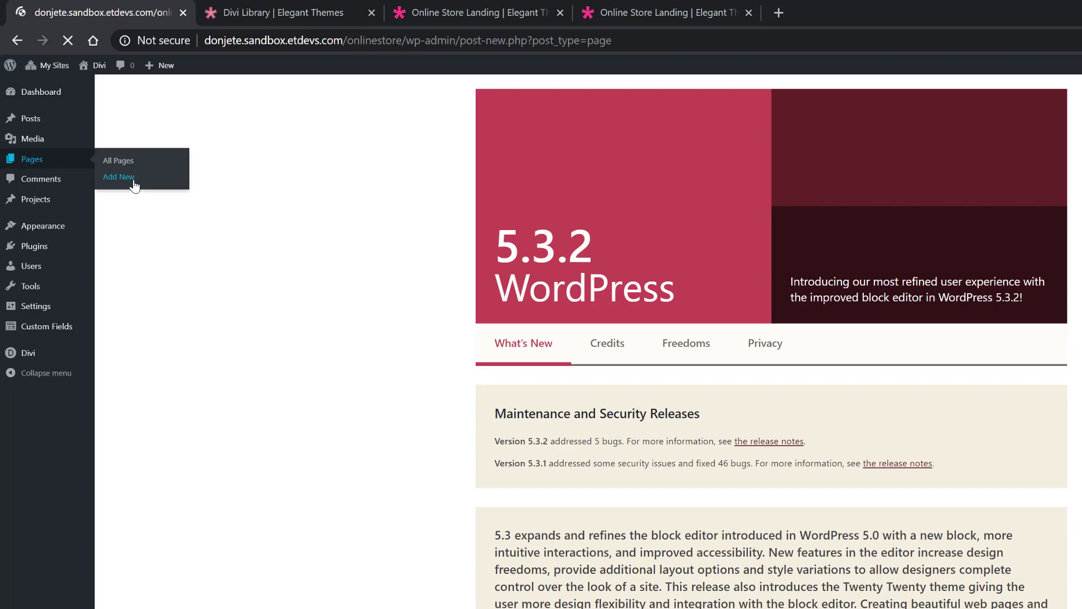
click(118, 177)
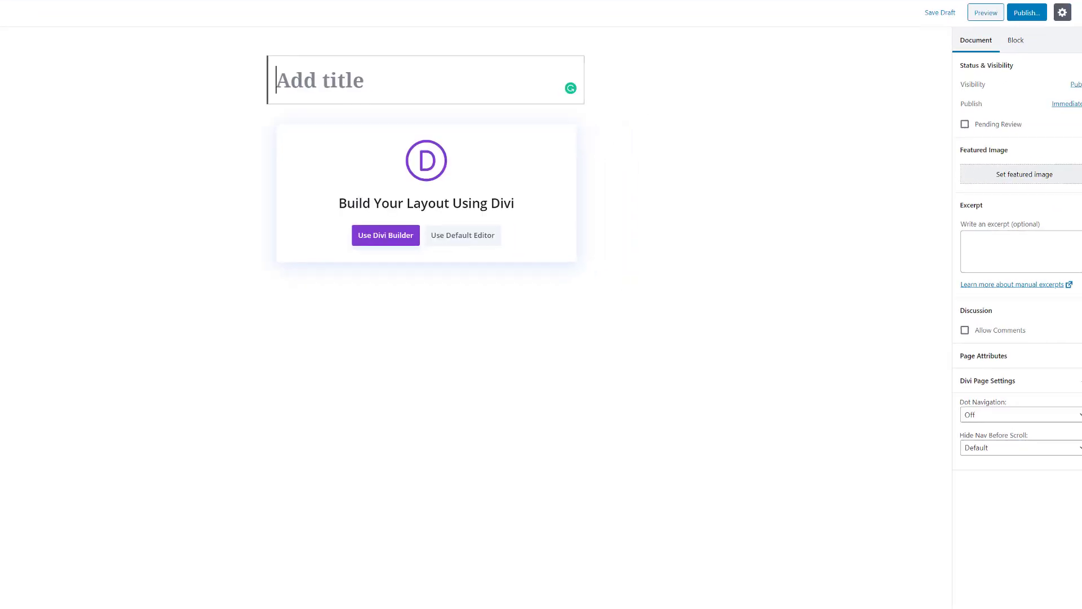
text(Landing)
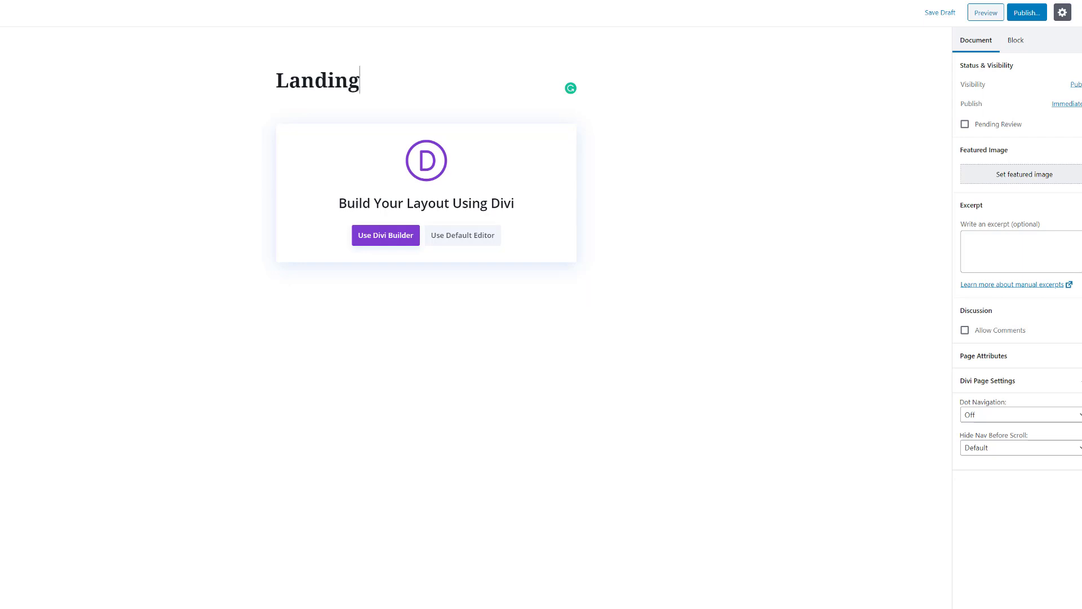
click(1026, 12)
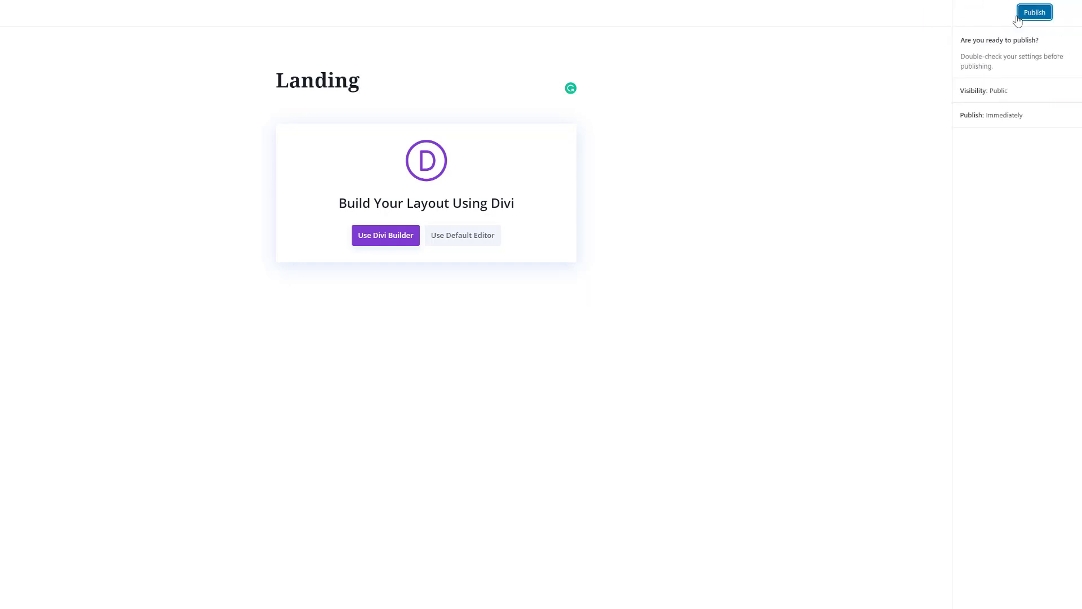
click(1035, 12)
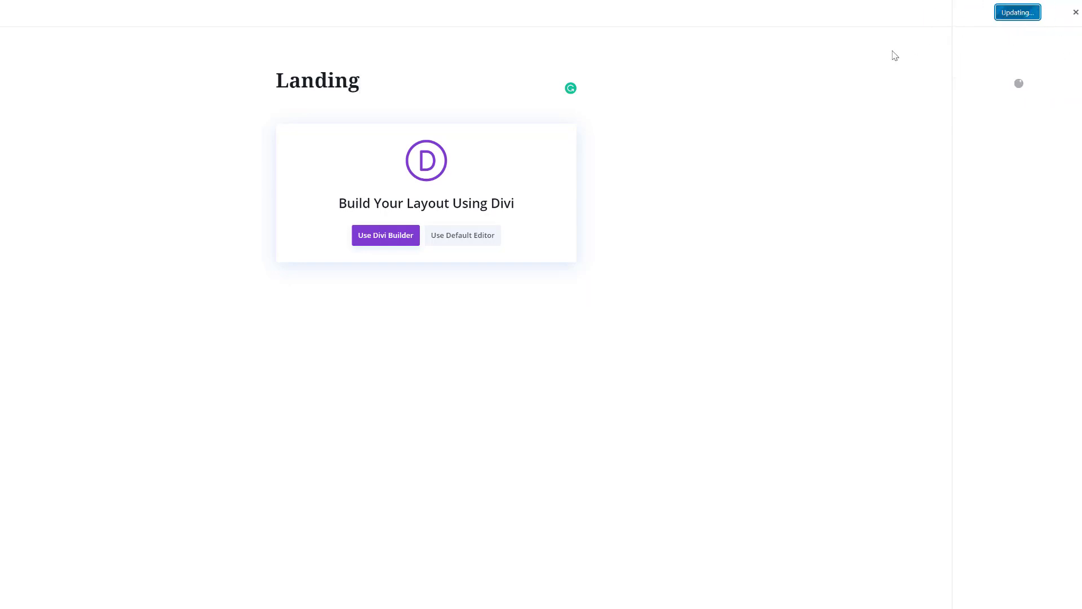
Step: Edit the page with Divi and browse the Premade Layouts library down to the Online Store pack
click(386, 234)
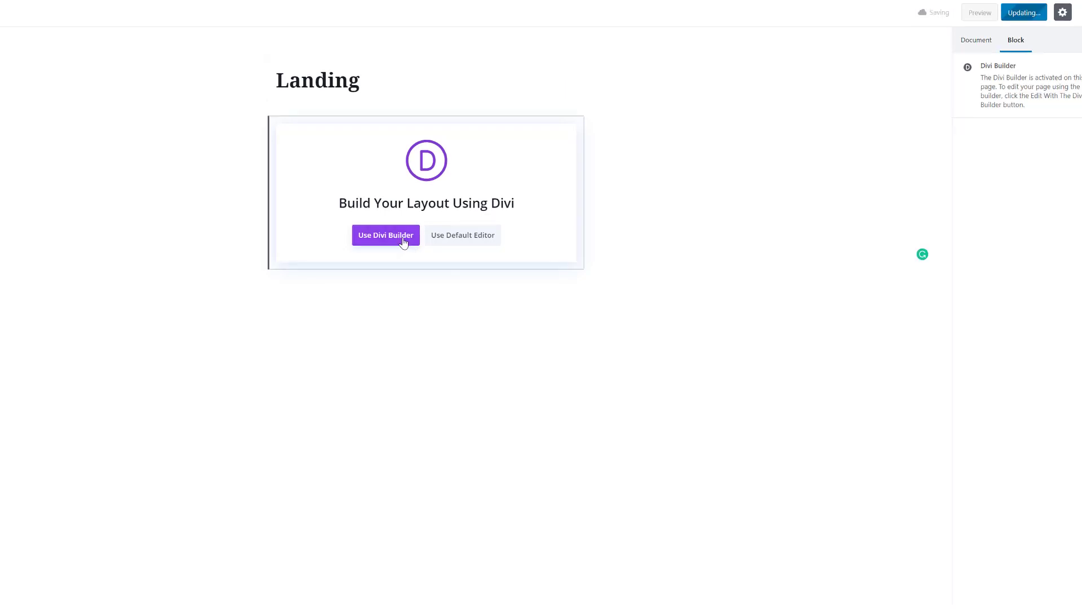
click(385, 234)
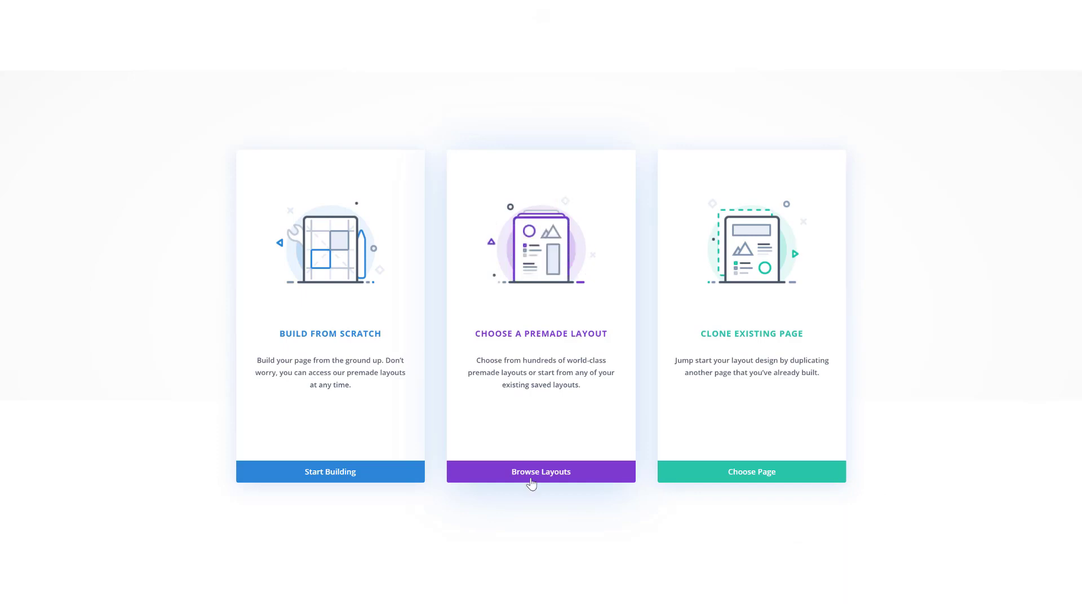
click(541, 471)
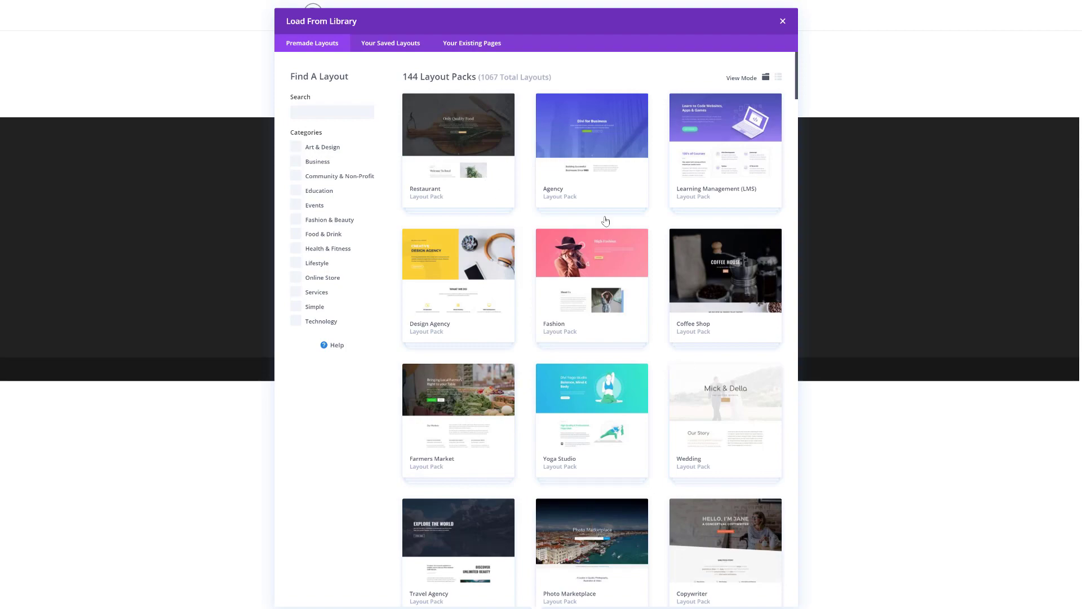
scroll(down, 3)
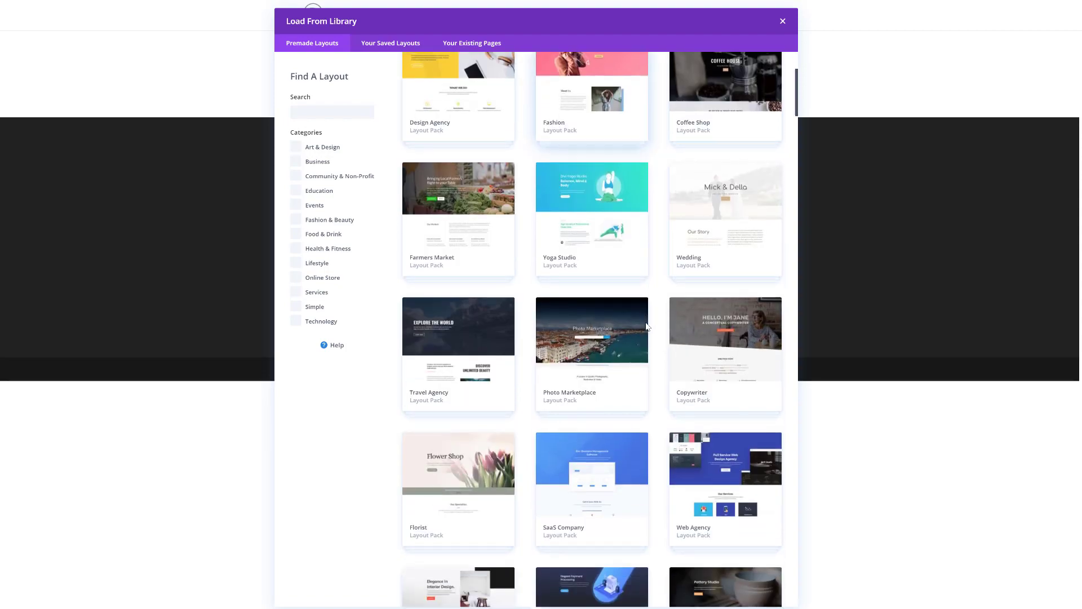
scroll(down, 3)
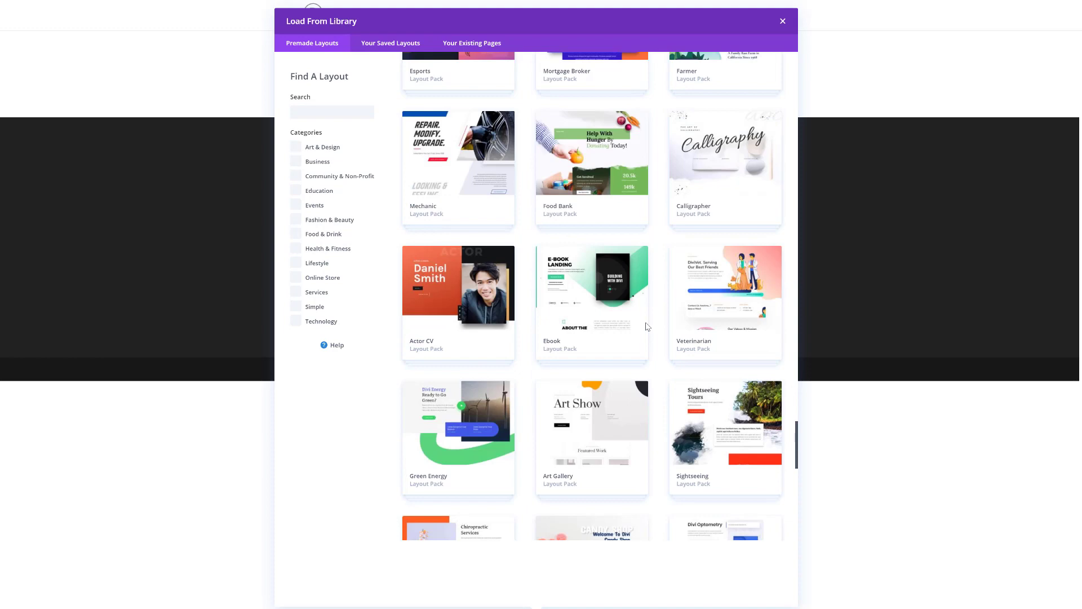
scroll(down, 3)
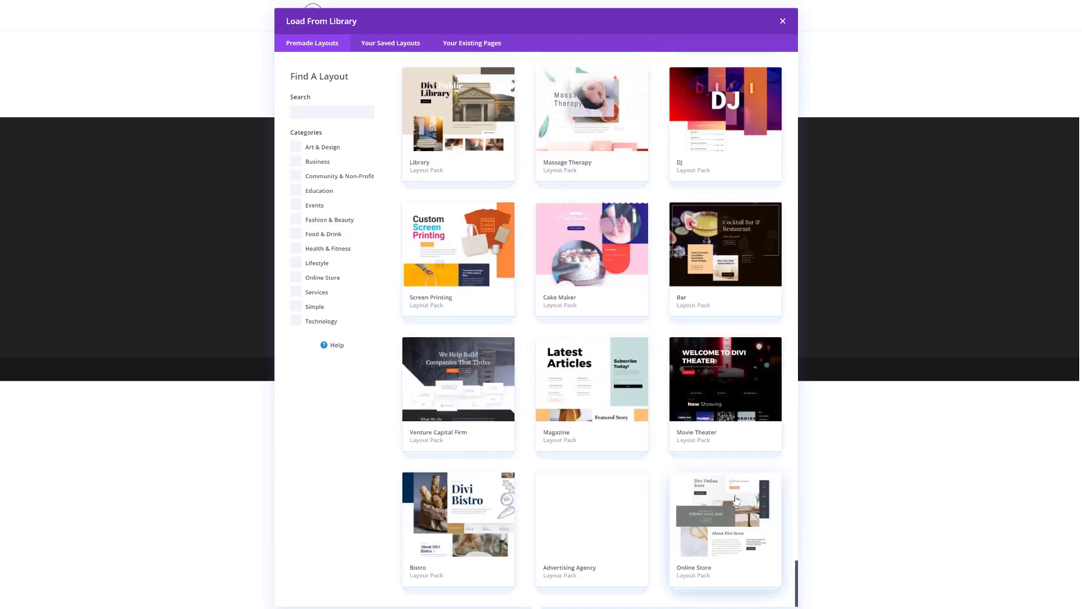
Step: Apply the Online Store Landing Page layout from the Online Store pack to the page
click(737, 514)
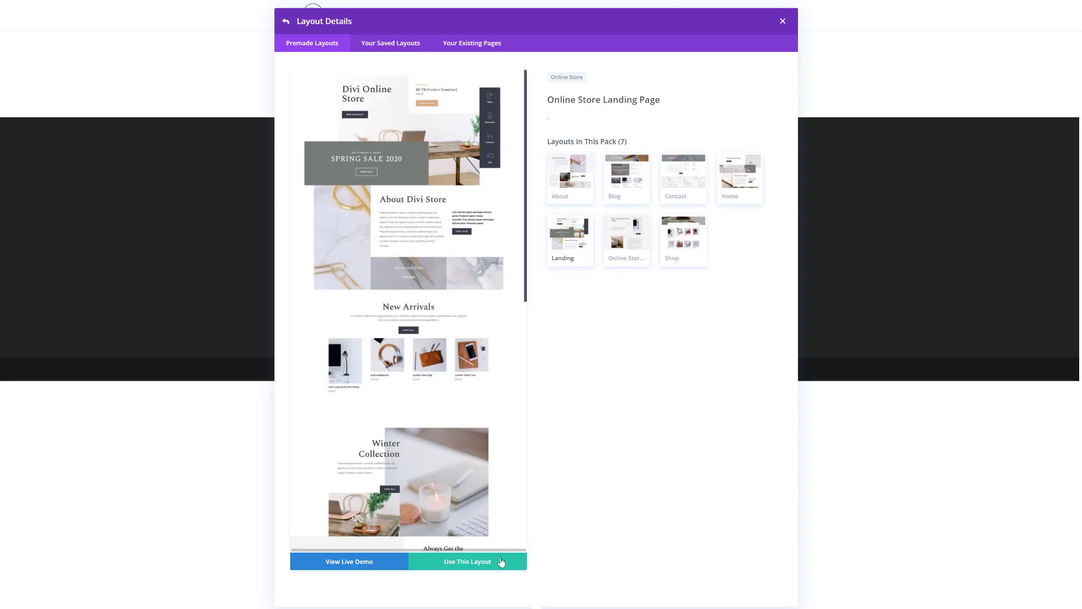
click(466, 562)
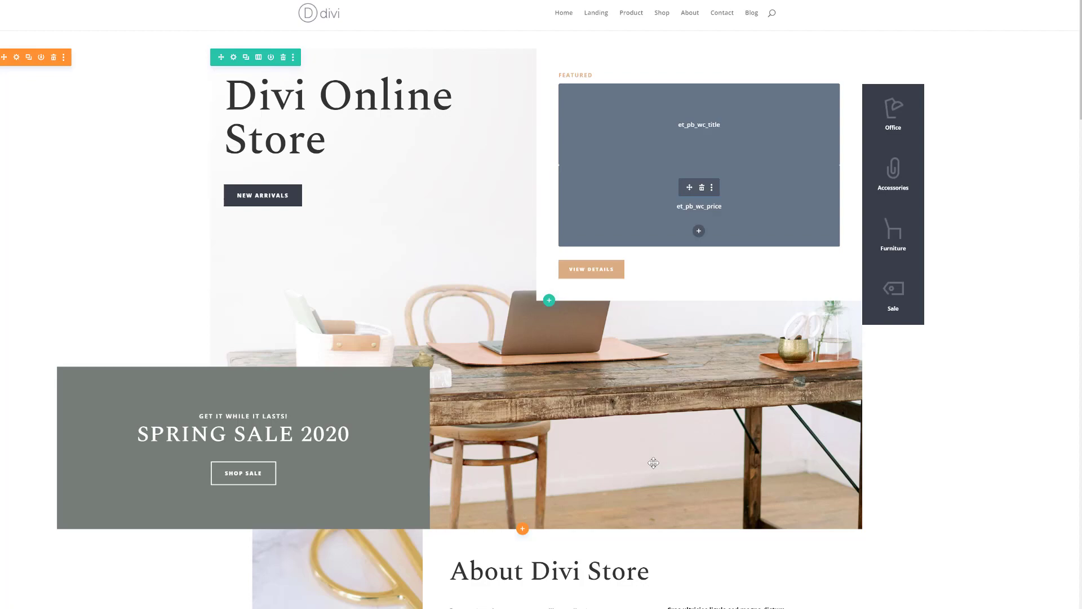
scroll(down, 3)
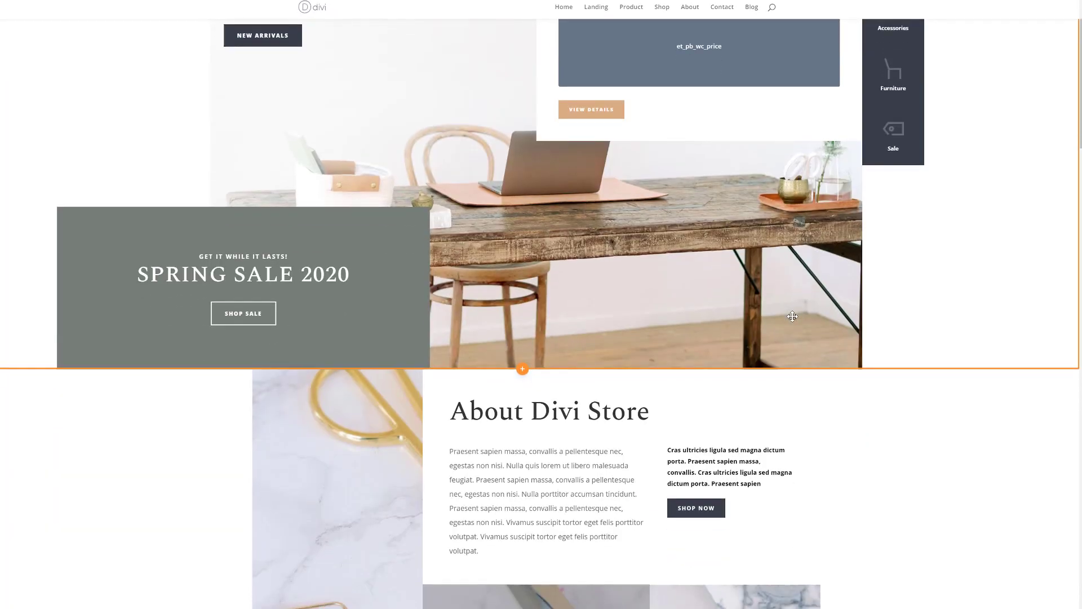
scroll(down, 3)
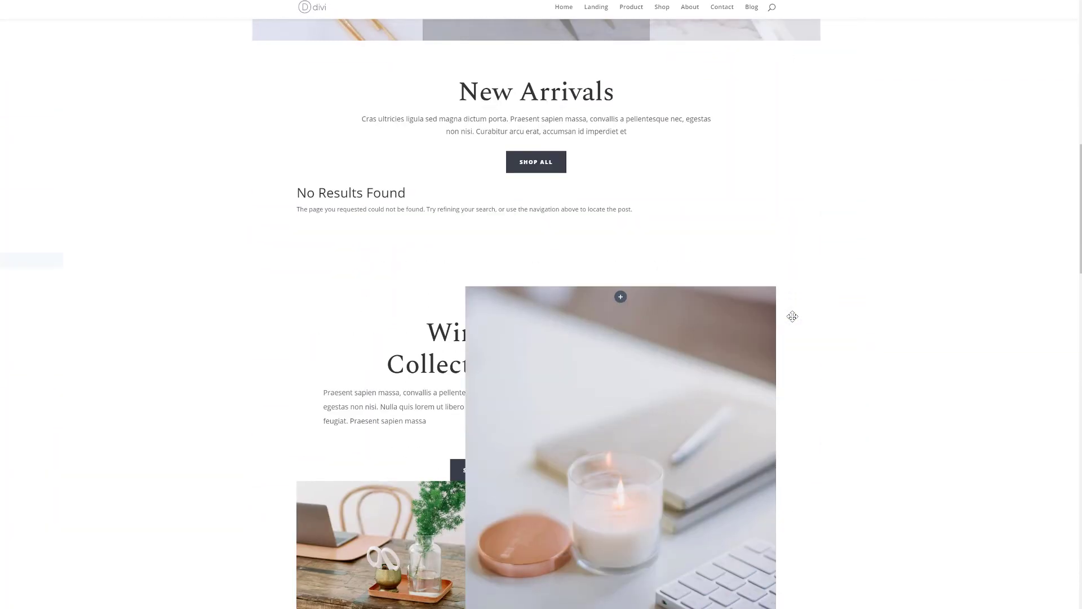
scroll(down, 3)
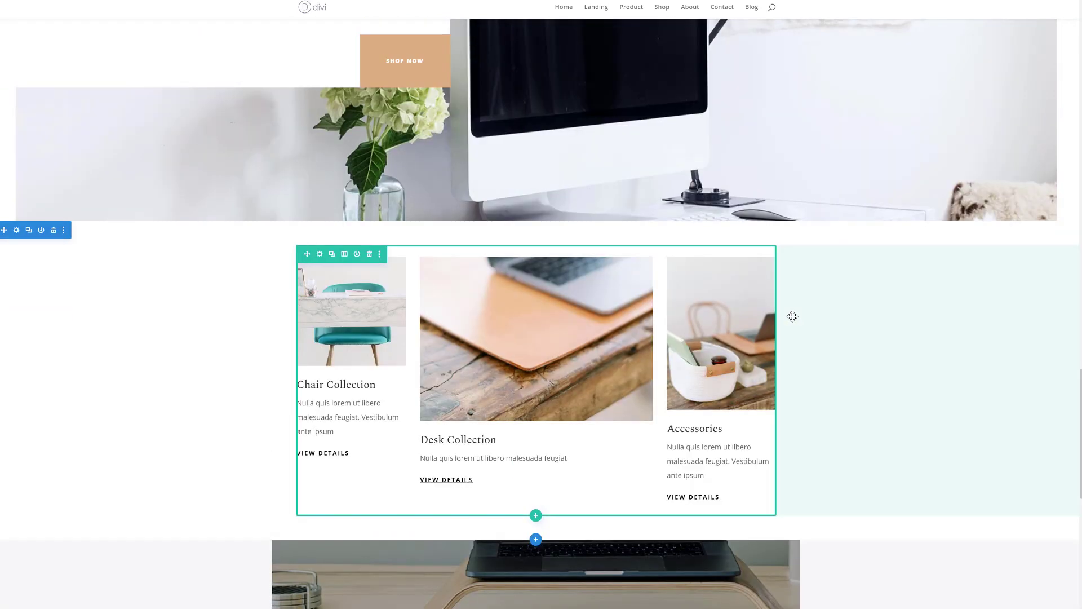
scroll(up, 3)
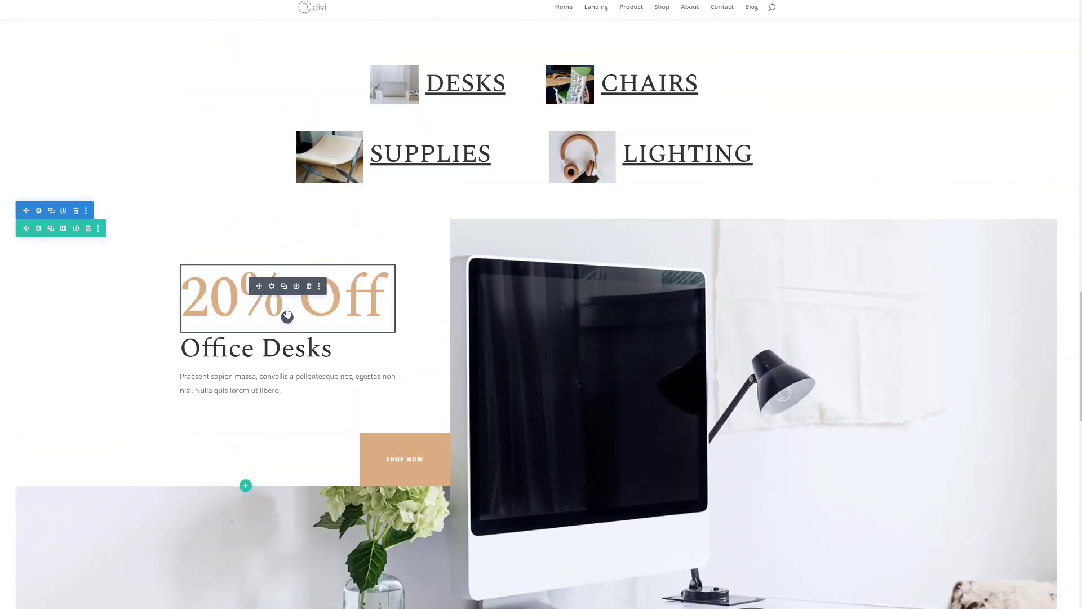
Step: Show the 20% Off text module's Design text options with its Spectral font and that setting's actions menu
click(272, 286)
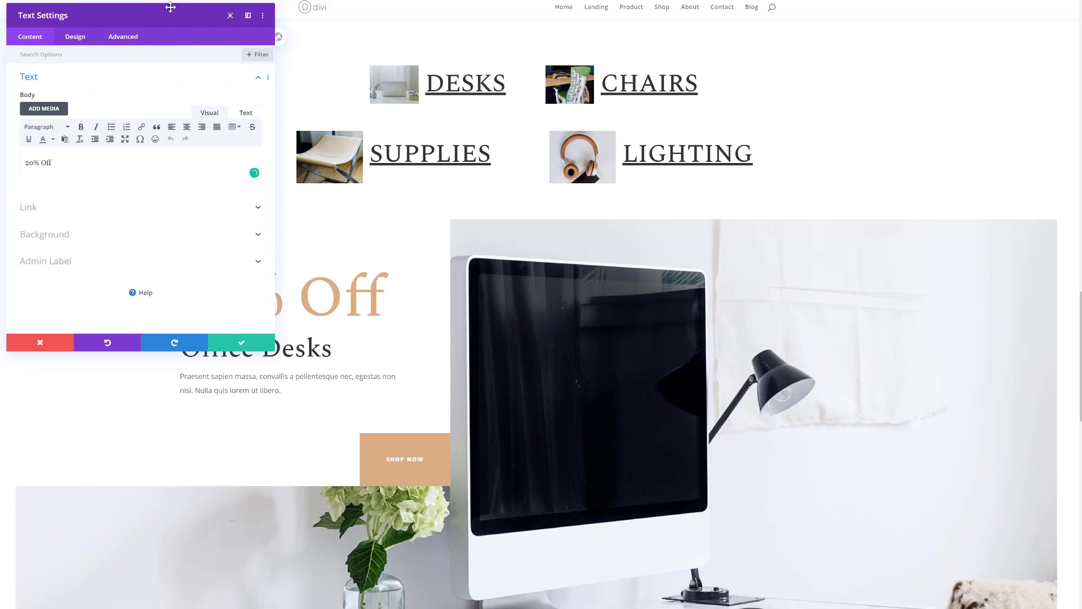
drag(171, 7, 242, 93)
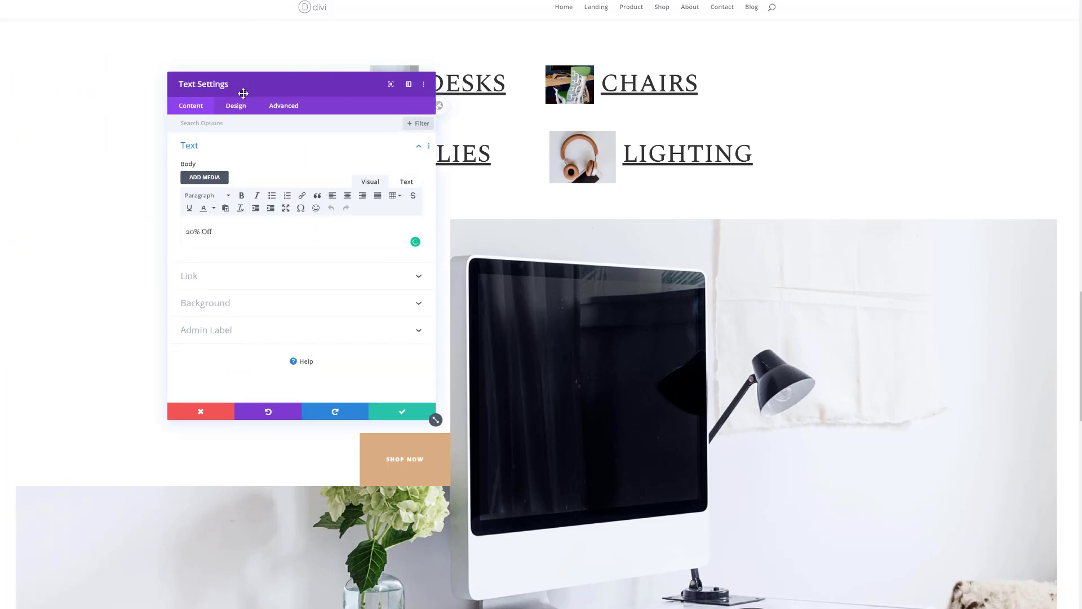
drag(243, 91, 508, 117)
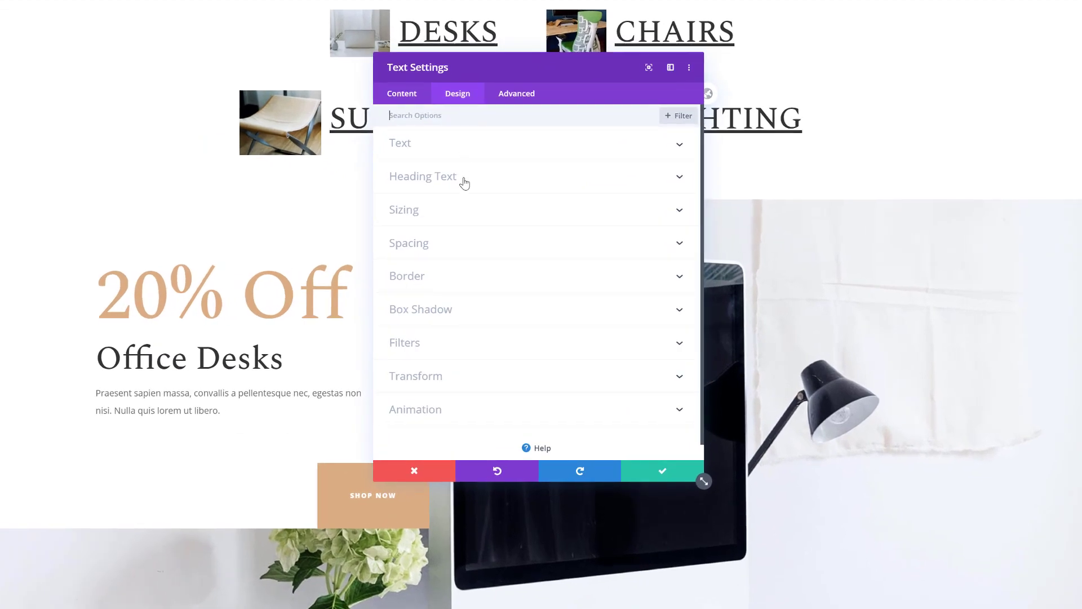
click(401, 143)
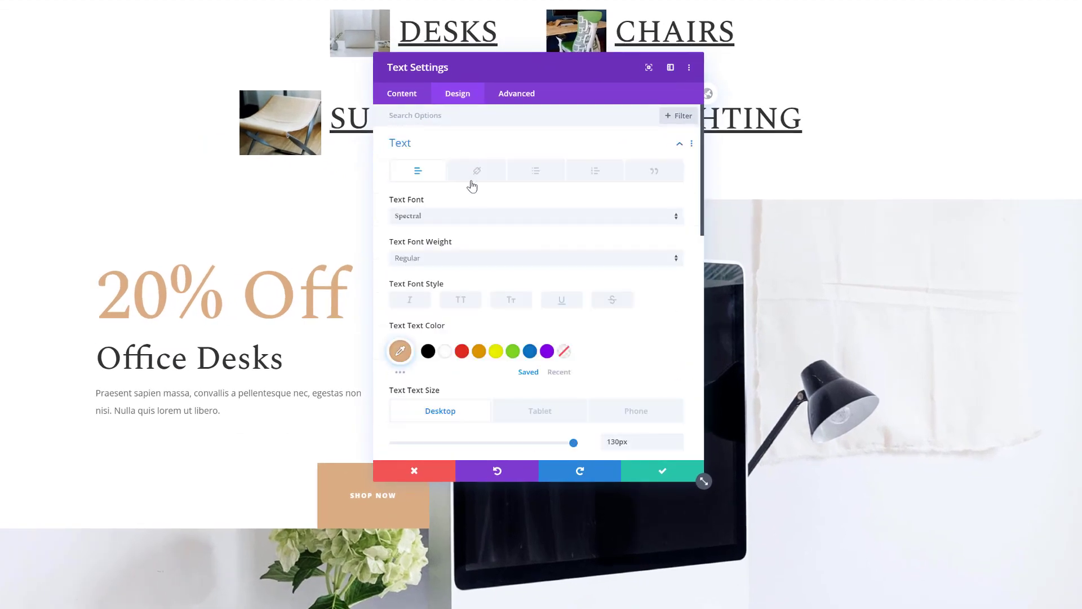
click(480, 199)
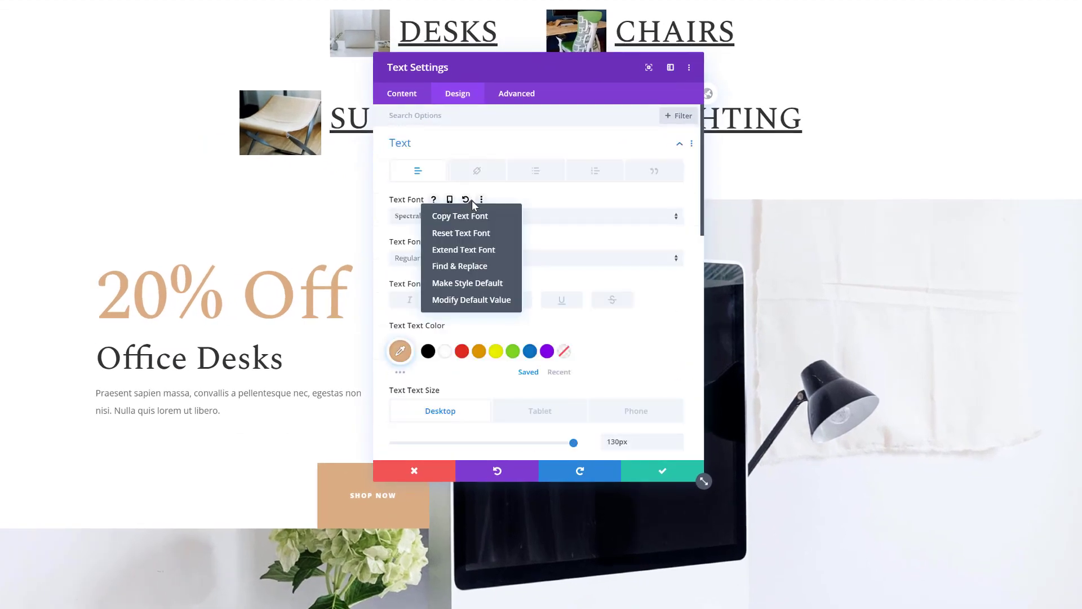
Step: Find & Replace the Spectral font with Playfair Display across the page, with Replace All ticked
click(460, 266)
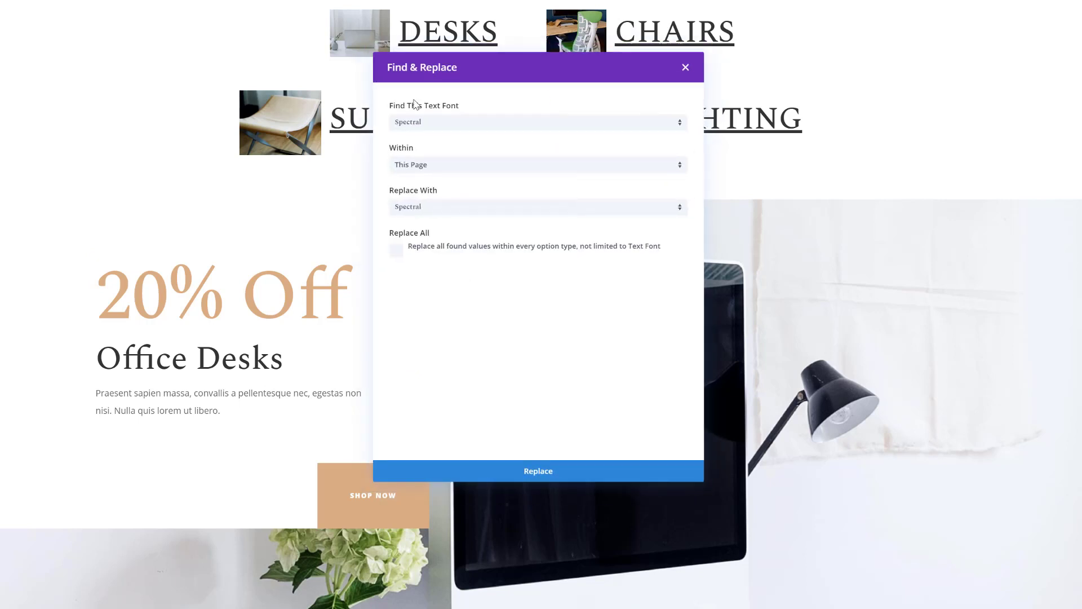
mouse_move(445, 186)
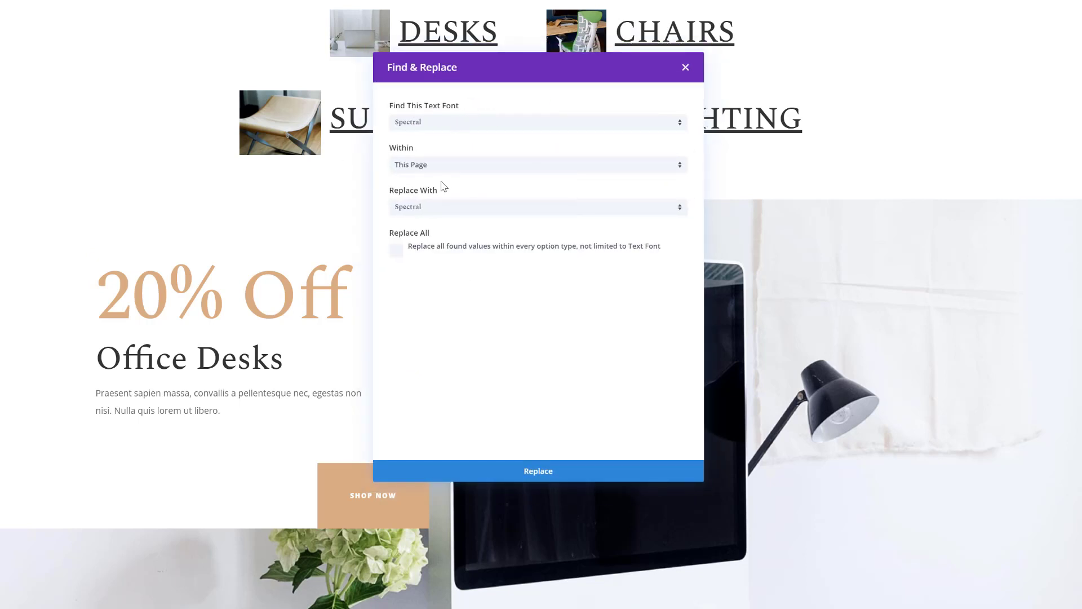
click(538, 122)
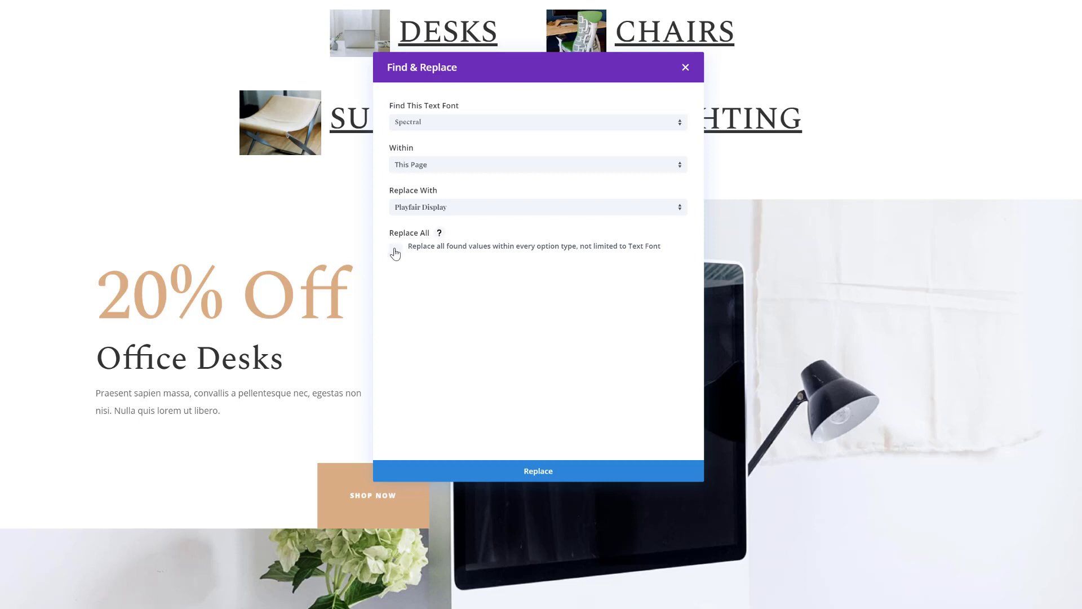
click(397, 249)
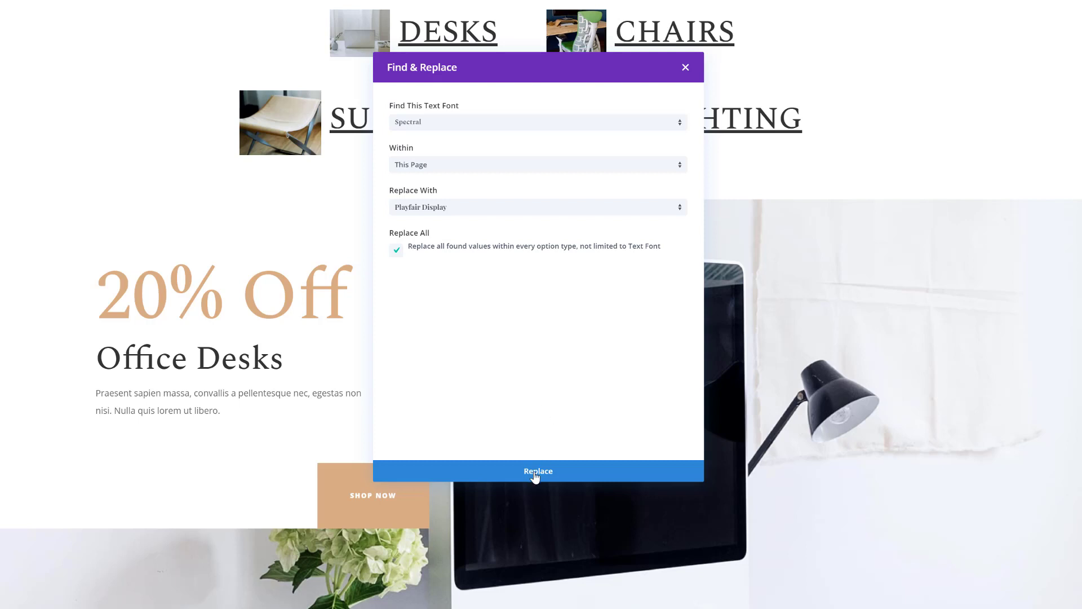
click(537, 471)
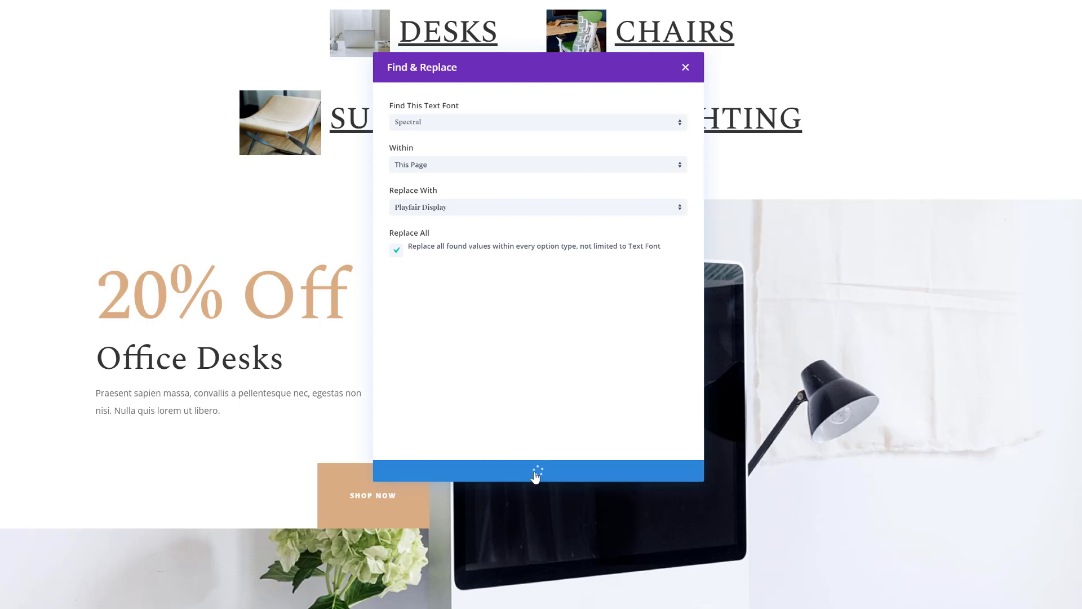
click(536, 473)
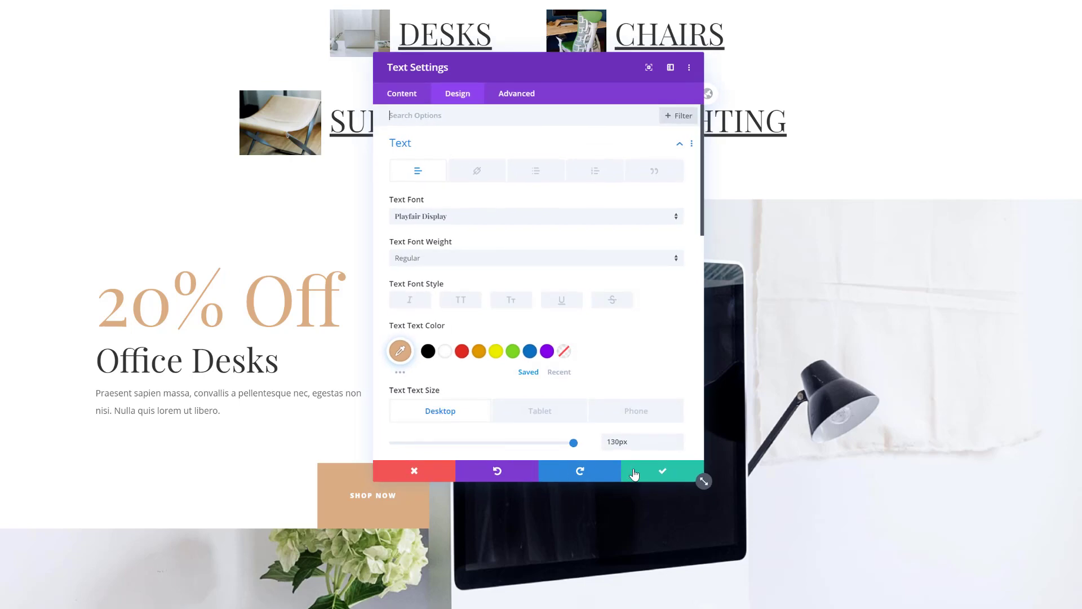
Step: Save the Text Settings and review the headings now shown in Playfair Display
click(663, 472)
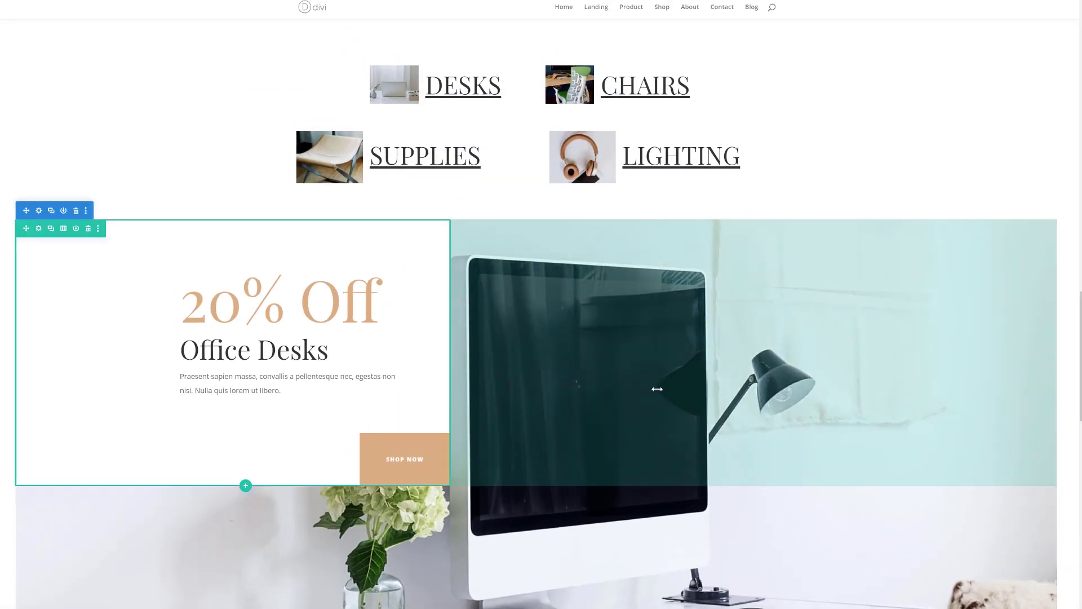
scroll(down, 3)
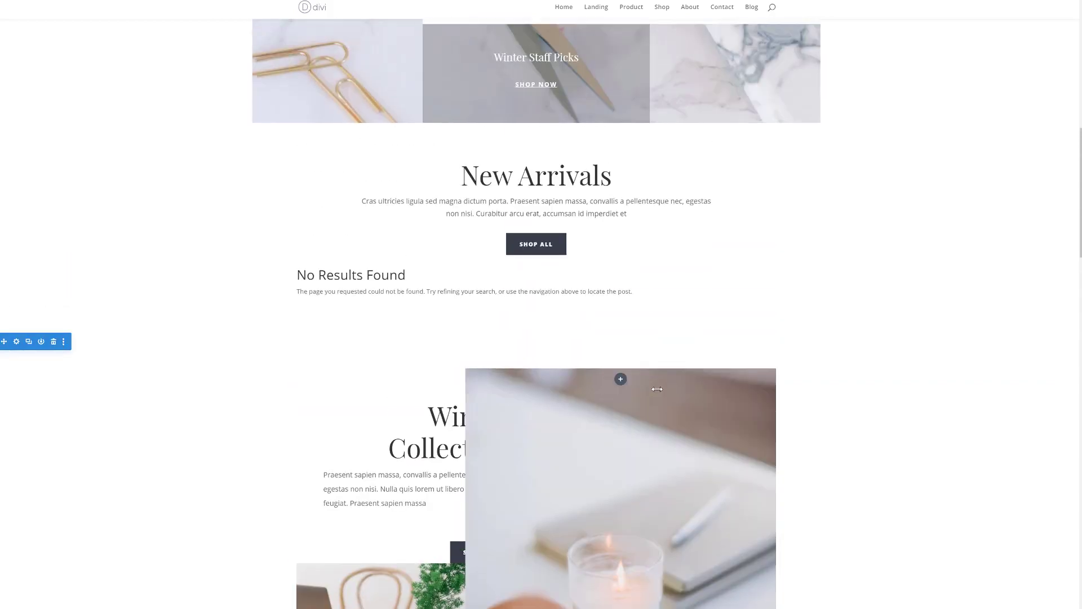
scroll(down, 3)
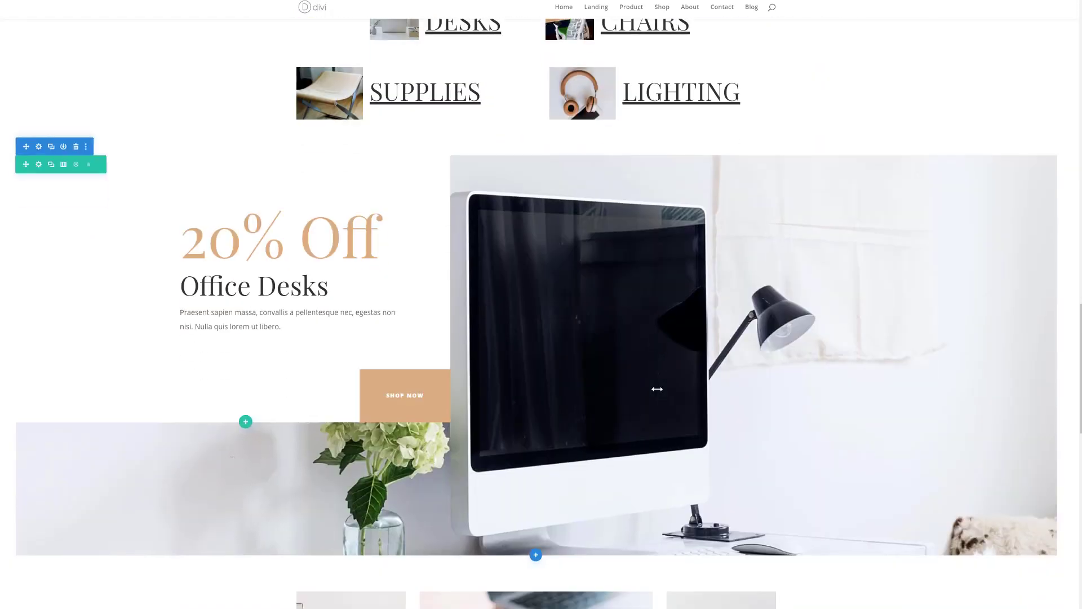
scroll(down, 3)
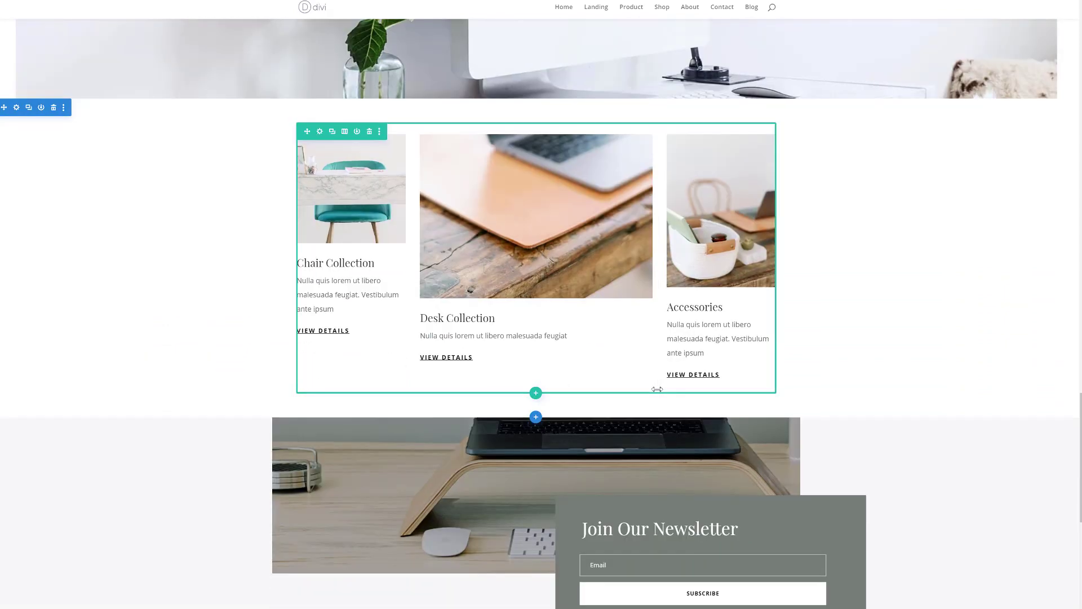